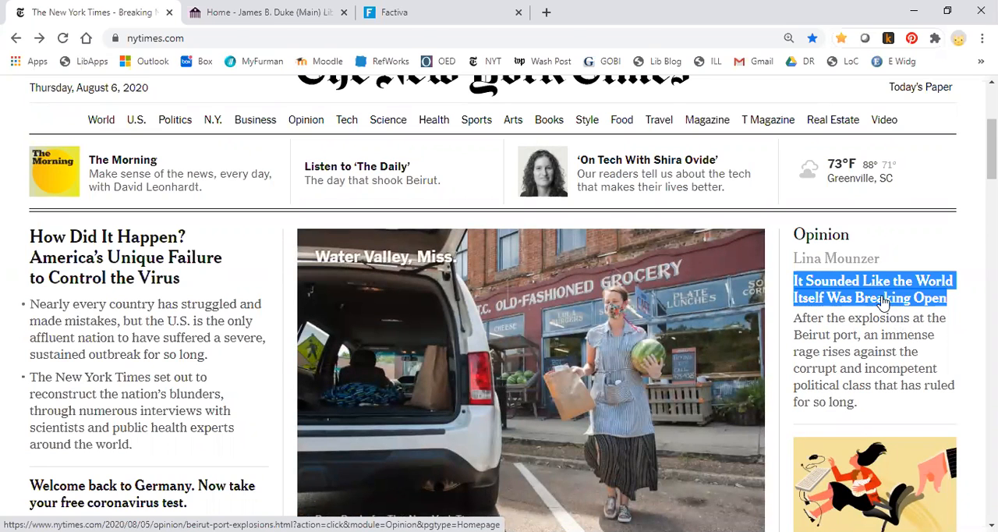
- Hit the paywall on the Beirut explosions opinion piece, return to the homepage and copy its headline
{"action": "left_click", "coordinate": [873, 289]}
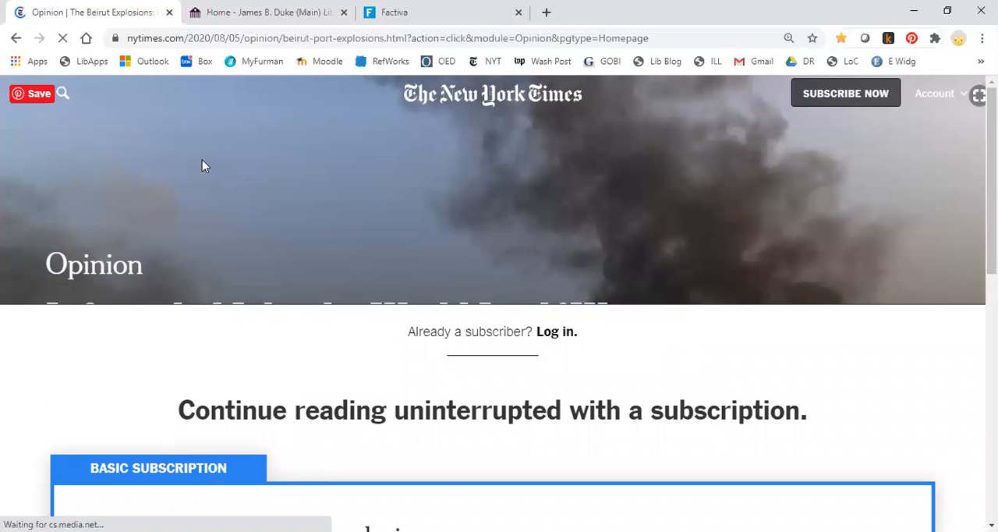
{"action": "left_click", "coordinate": [17, 39]}
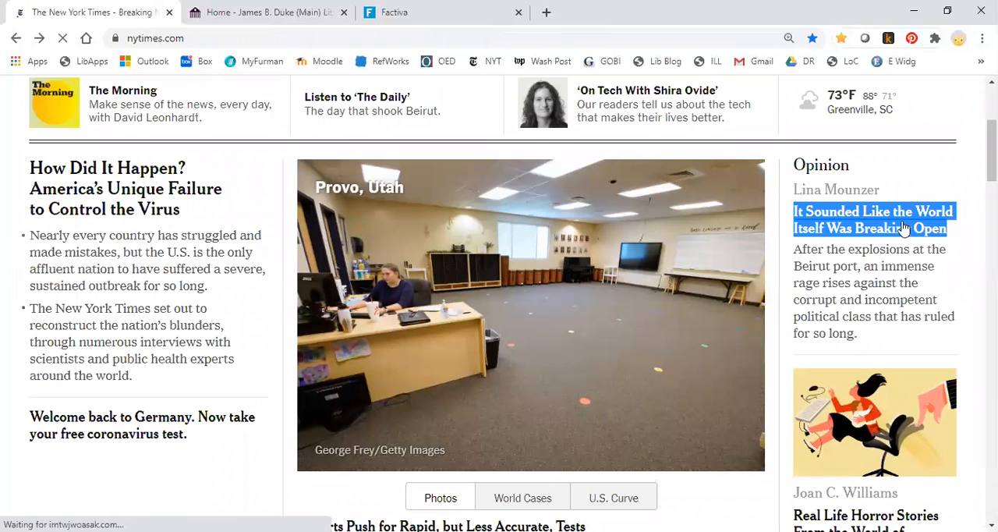
{"action": "right_click", "coordinate": [873, 218]}
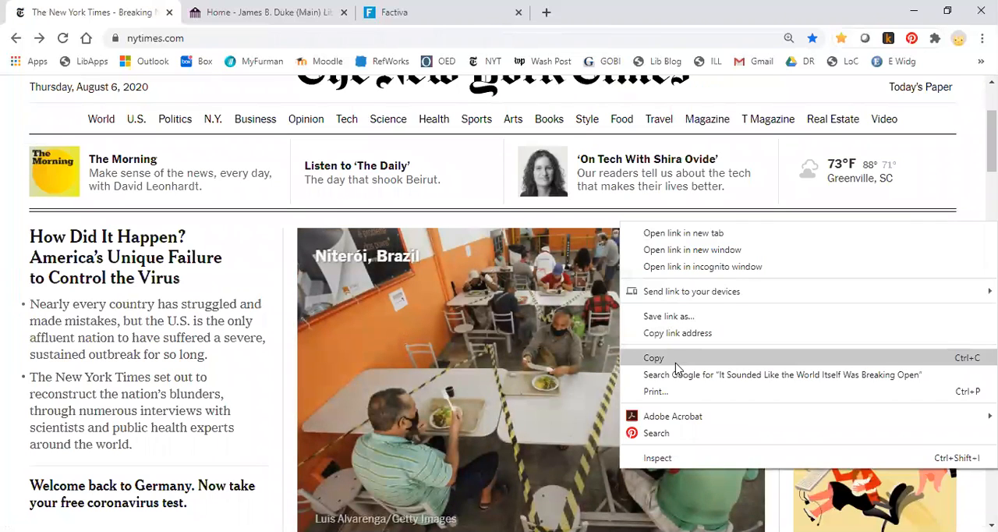
{"action": "mouse_move", "coordinate": [676, 334]}
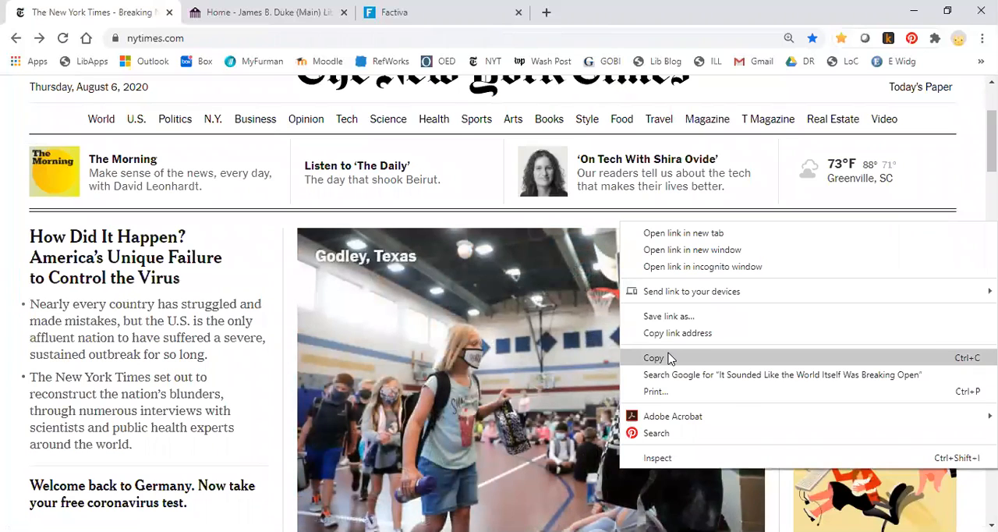
{"action": "left_click", "coordinate": [654, 357]}
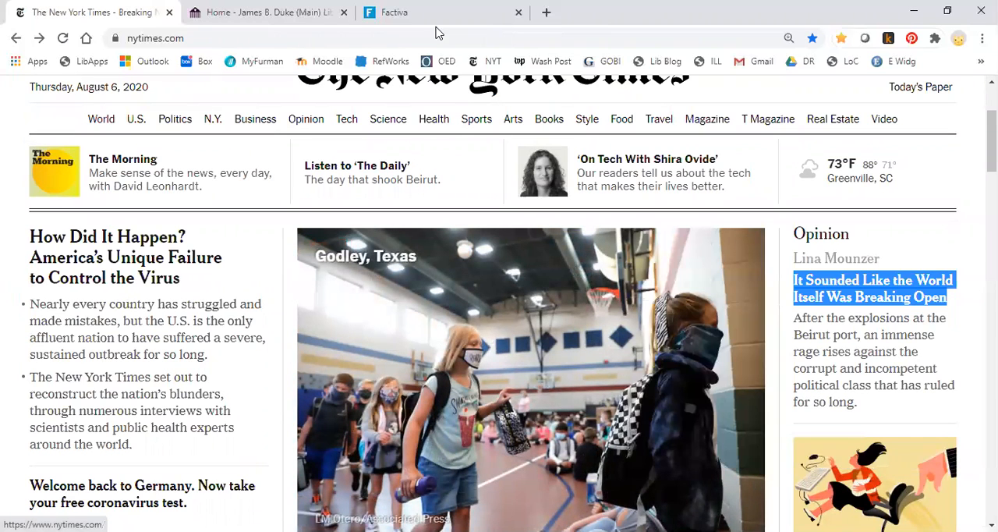
- From the Furman Library homepage, reach Factiva through the All Databases list
{"action": "left_click", "coordinate": [265, 13]}
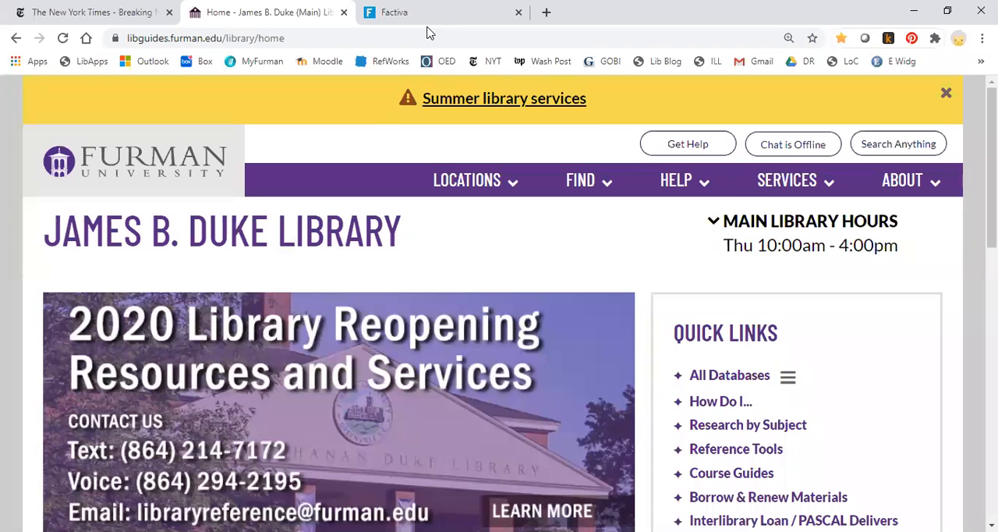
{"action": "mouse_move", "coordinate": [695, 360]}
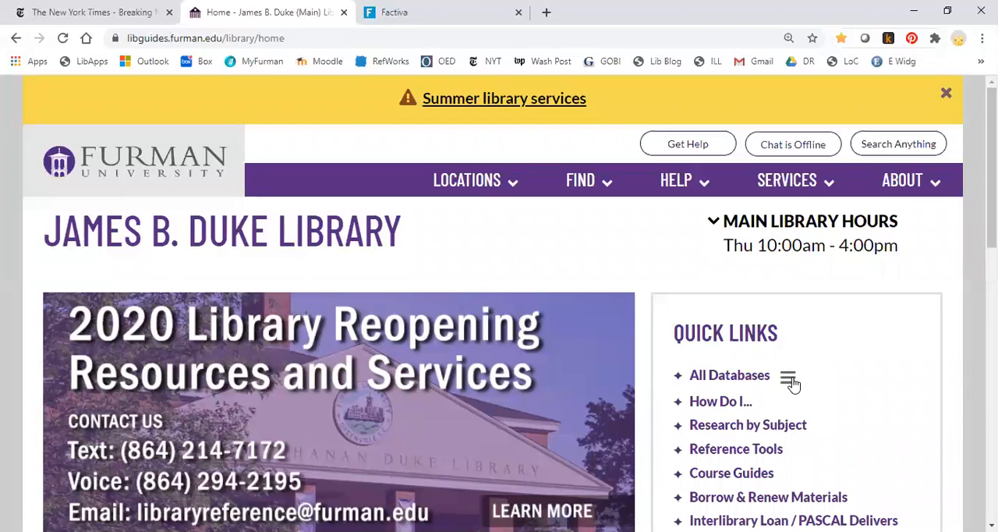
{"action": "left_click", "coordinate": [789, 374]}
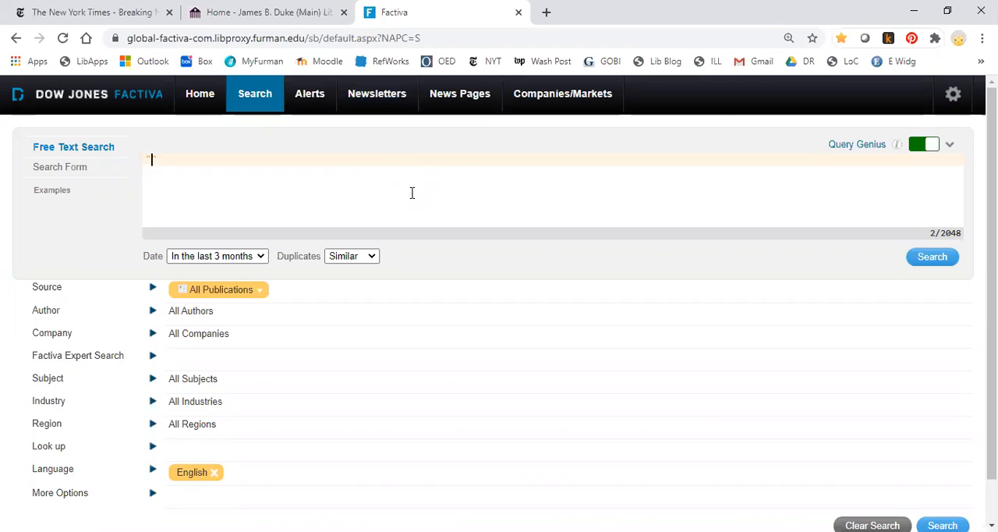
- Run a Factiva free text search for "It Sounded Like the World Itself Was Breaking Open"
{"action": "type", "text": "\"It Sounded Like the World Itself Was Breaking Open\""}
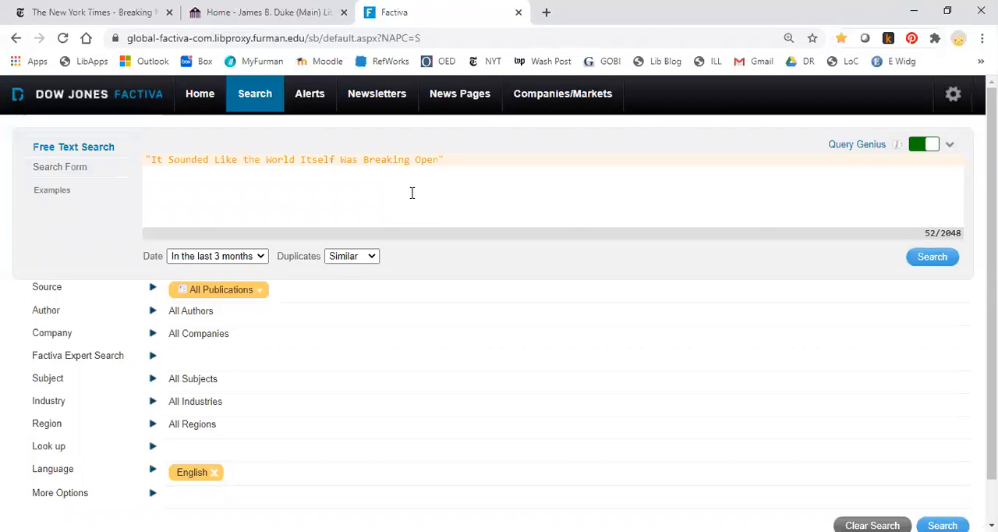
{"action": "mouse_move", "coordinate": [946, 159]}
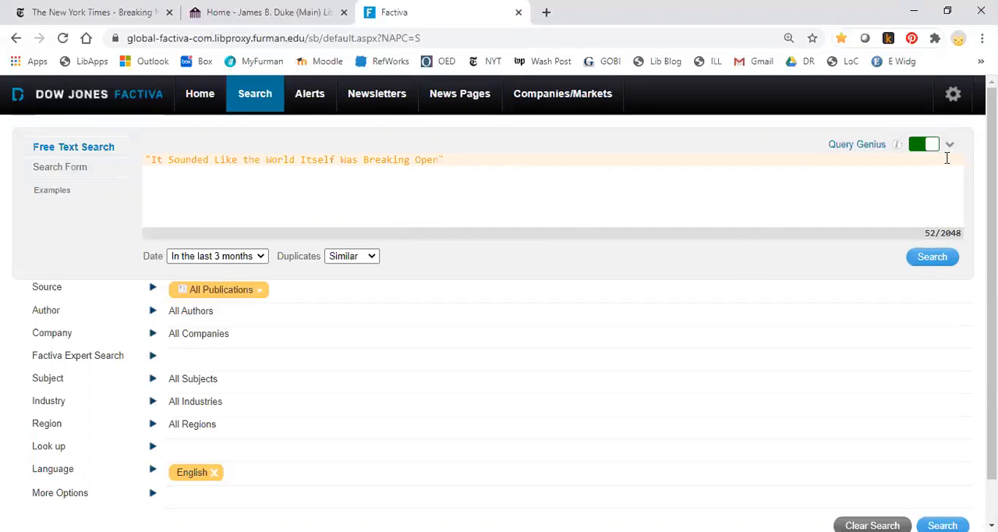
{"action": "left_click", "coordinate": [933, 255]}
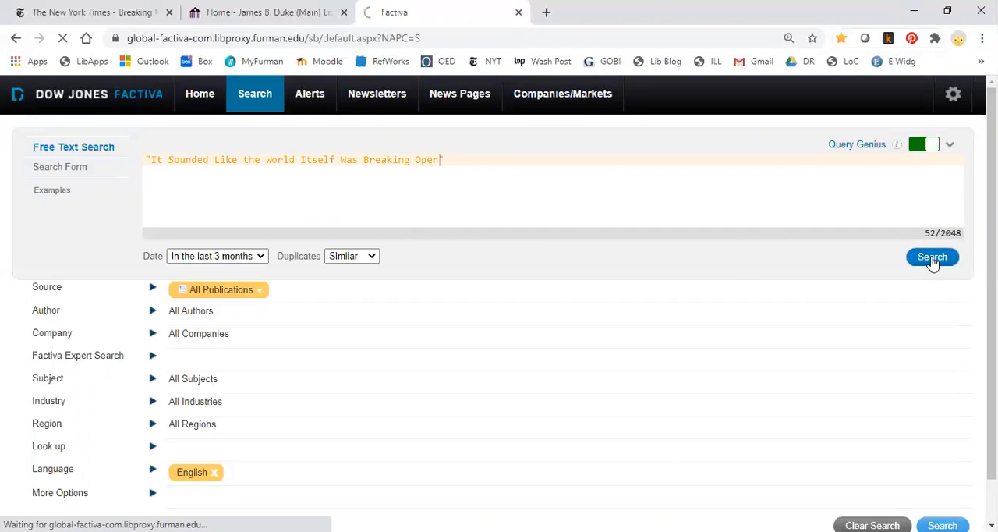
{"action": "left_click", "coordinate": [932, 256]}
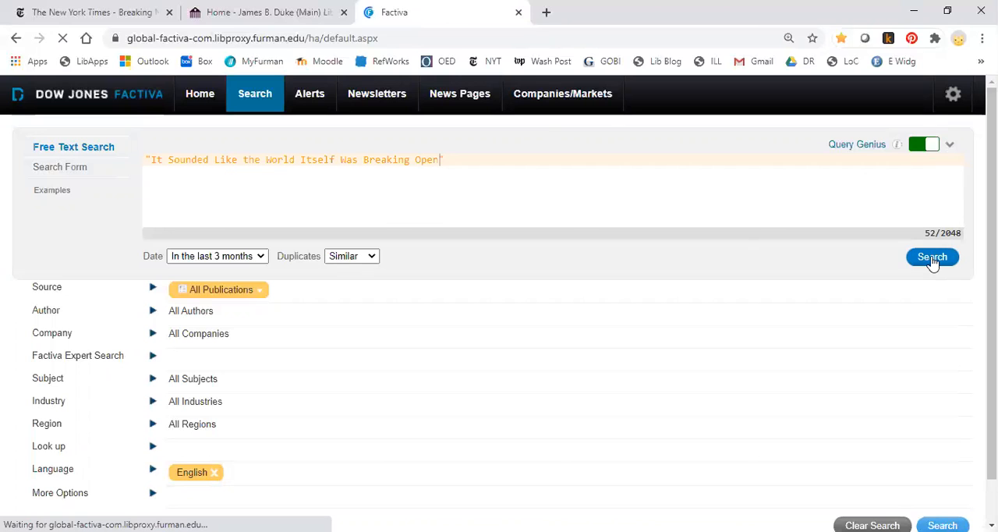
{"action": "left_click", "coordinate": [932, 257]}
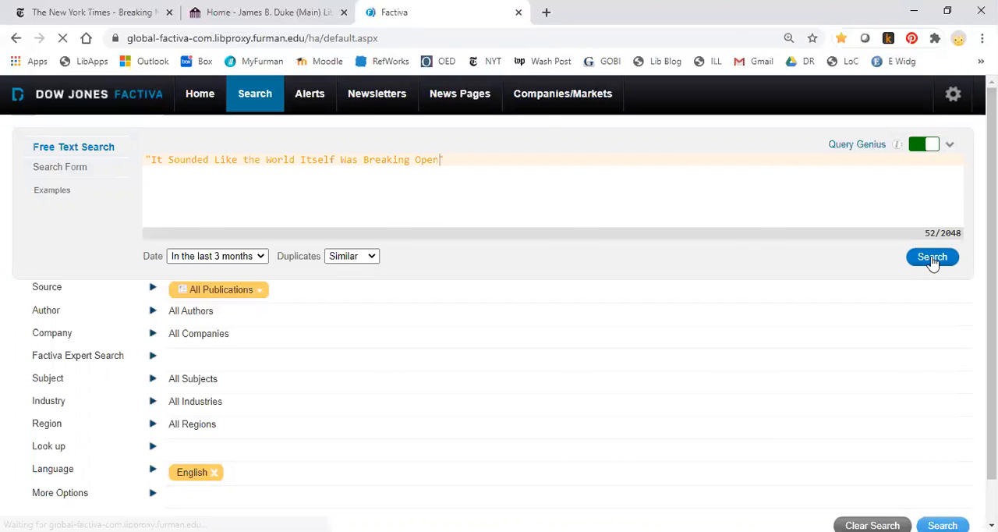
{"action": "left_click", "coordinate": [932, 257]}
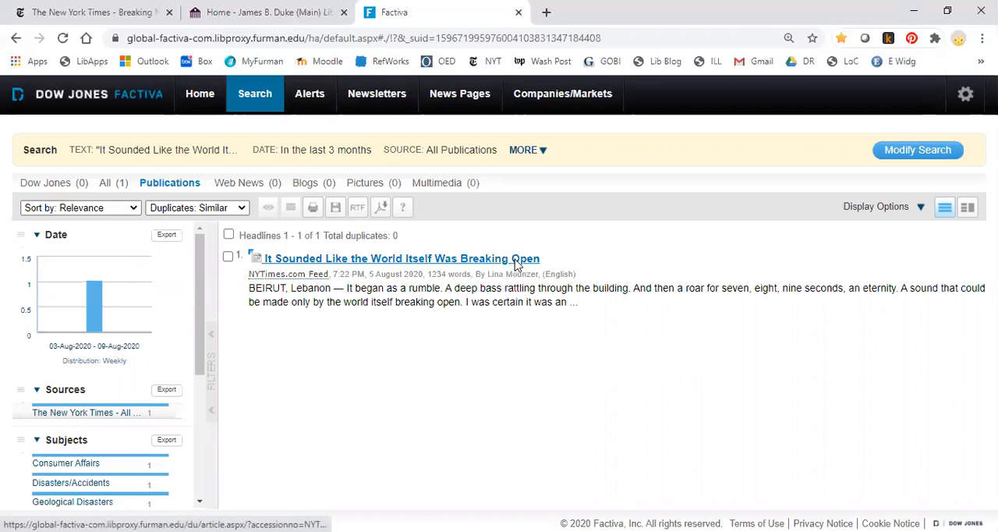
- Read the single matching New York Times result in full text
{"action": "left_click", "coordinate": [402, 259]}
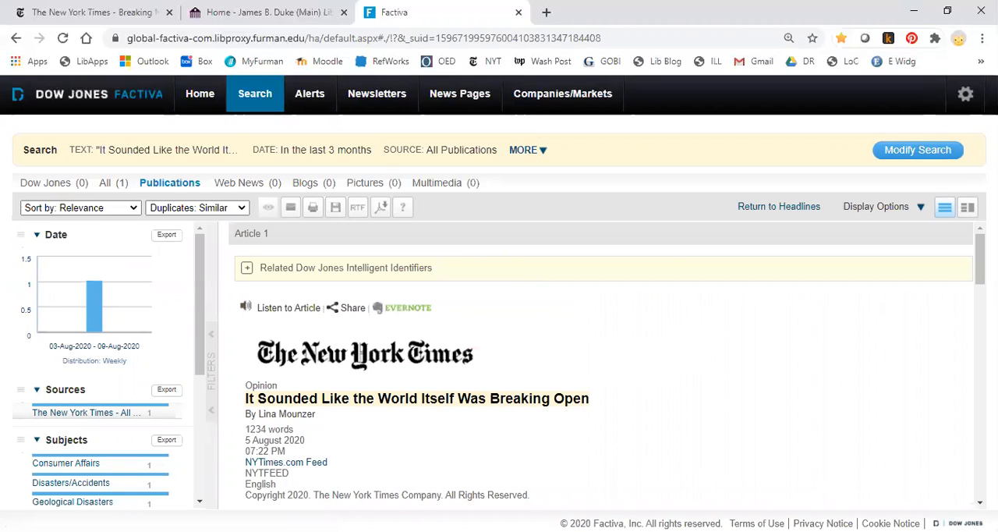
{"action": "scroll", "scroll_direction": "down", "scroll_amount": 3}
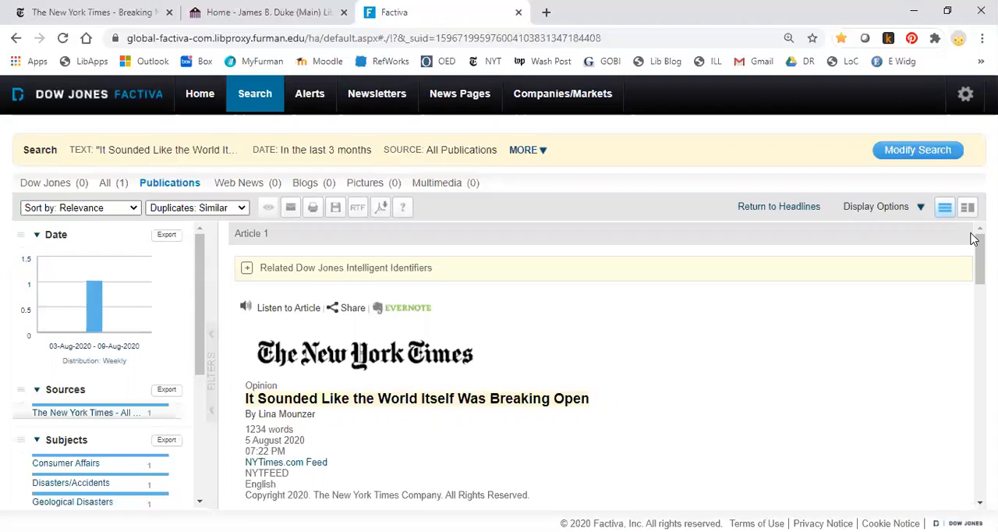
- Go to Factiva Pages under News Pages and browse the 6 August 2020 WSJ, NYT and Washington Post front pages
{"action": "left_click", "coordinate": [459, 94]}
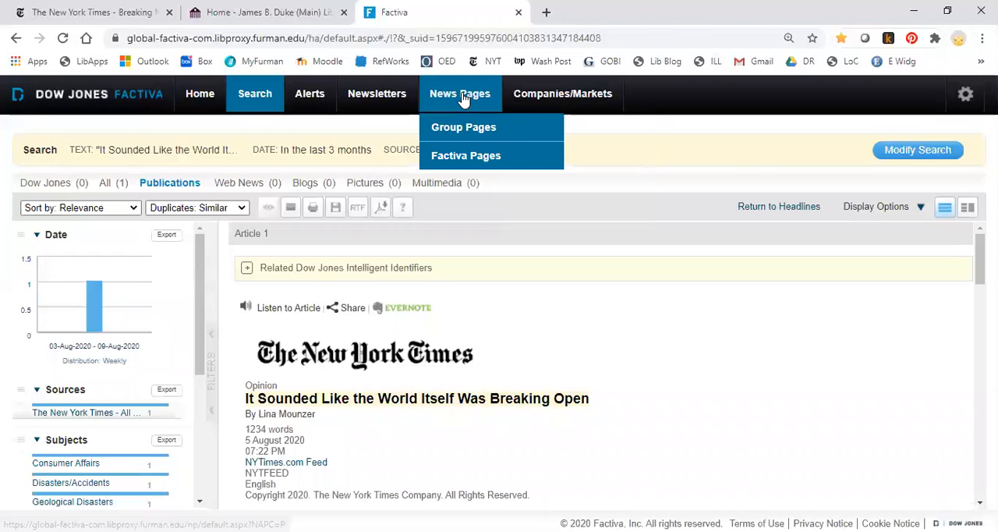
{"action": "mouse_move", "coordinate": [458, 94]}
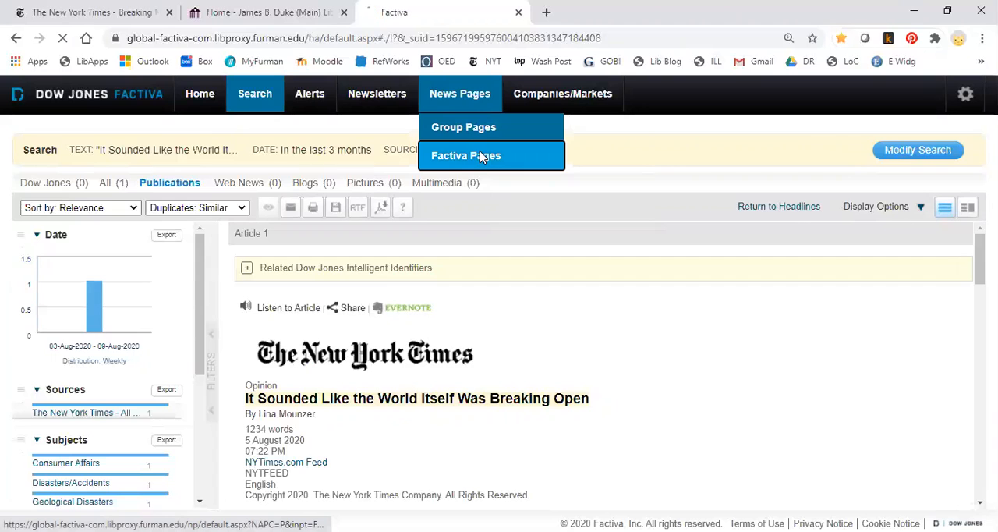
{"action": "left_click", "coordinate": [464, 156]}
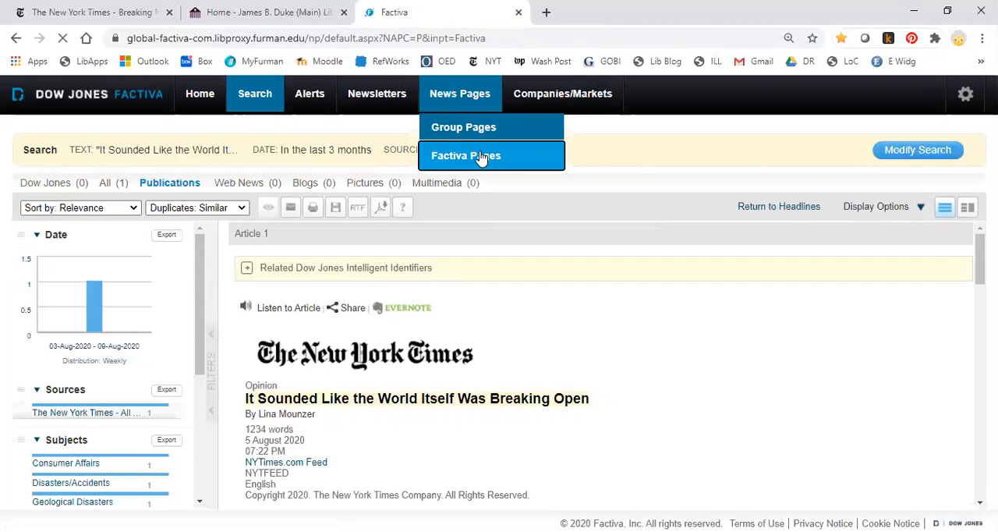
{"action": "left_click", "coordinate": [467, 155]}
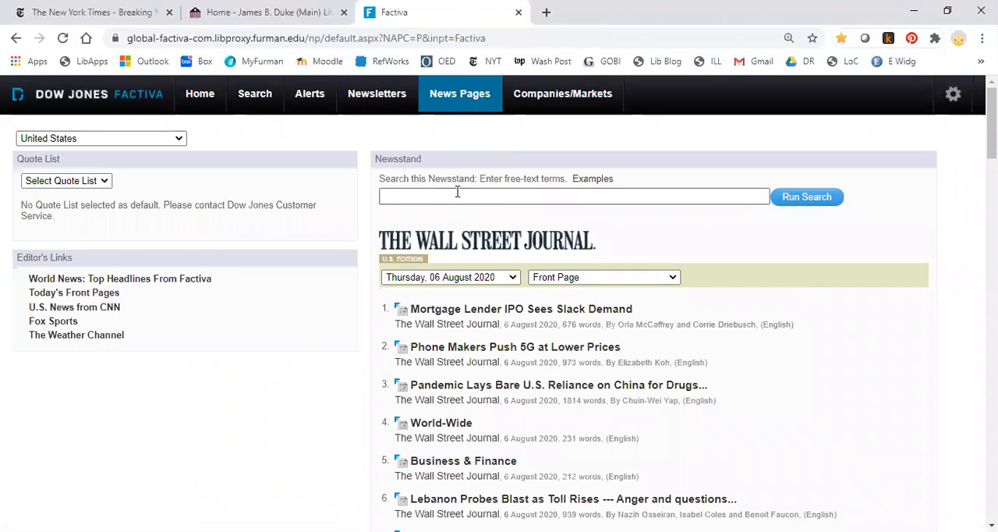
{"action": "scroll", "scroll_direction": "down", "scroll_amount": 3}
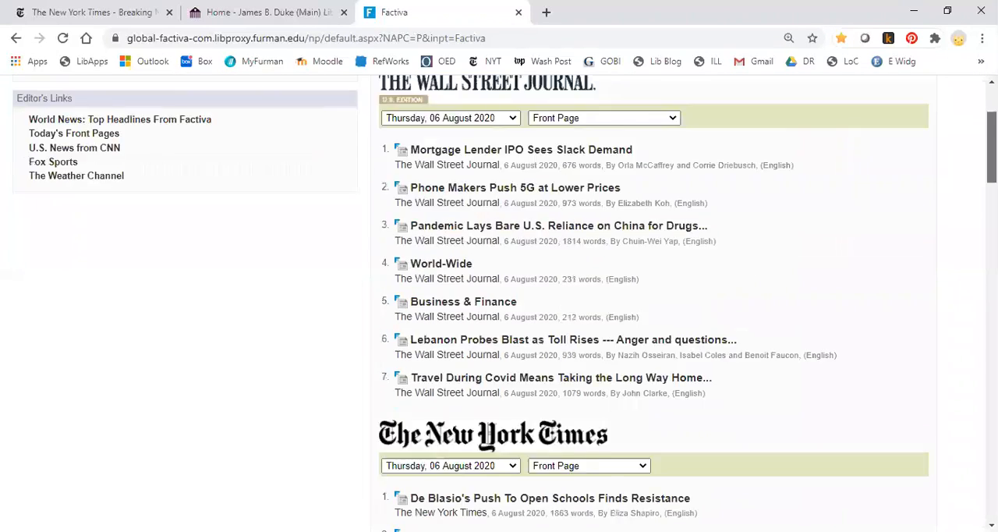
{"action": "scroll", "scroll_direction": "down", "scroll_amount": 3}
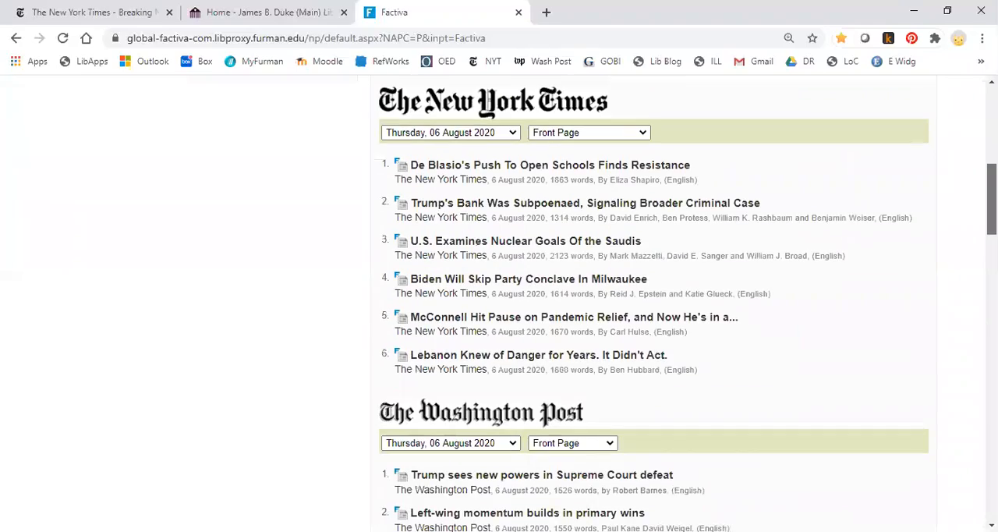
{"action": "scroll", "scroll_direction": "down", "scroll_amount": 3}
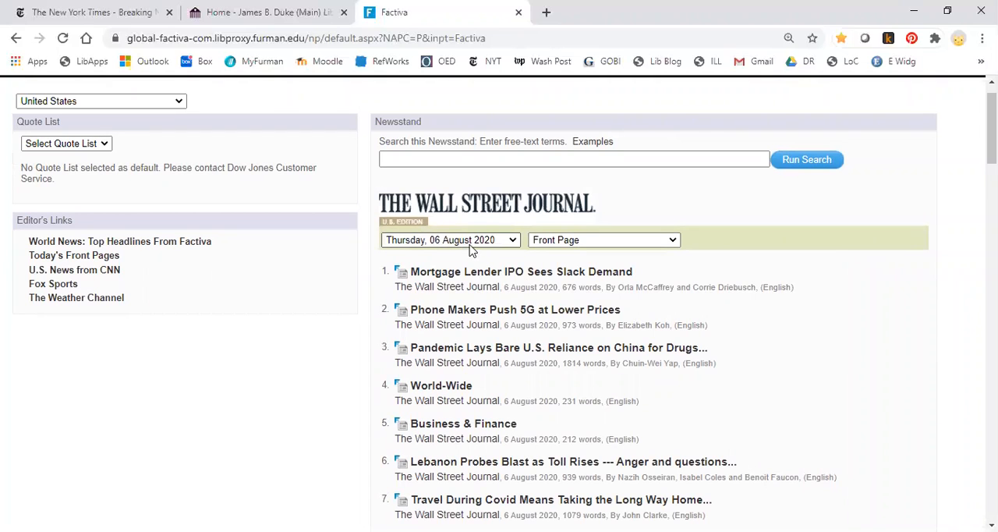
{"action": "mouse_move", "coordinate": [462, 243]}
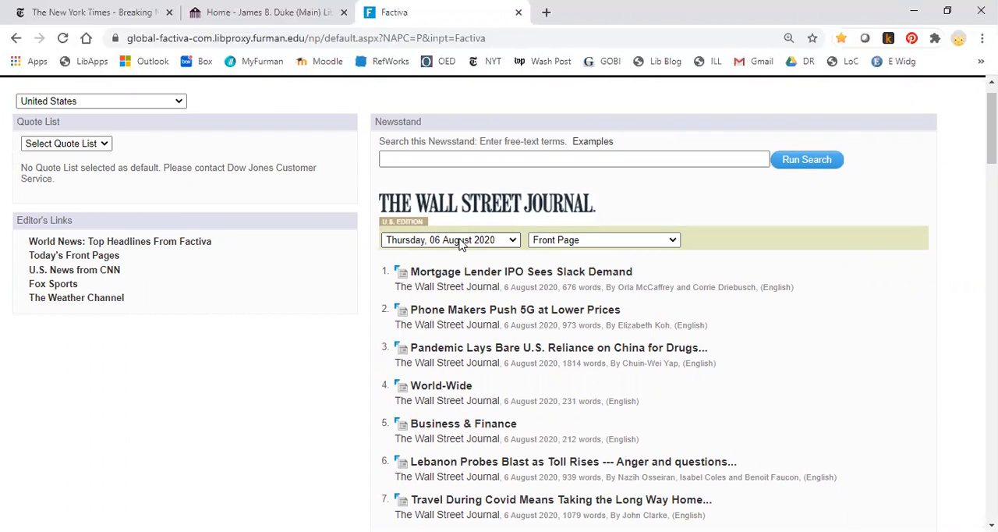
- Check the newsstand date/section and read the WSJ article Mortgage Lender IPO Sees Slack Demand
{"action": "left_click", "coordinate": [601, 240]}
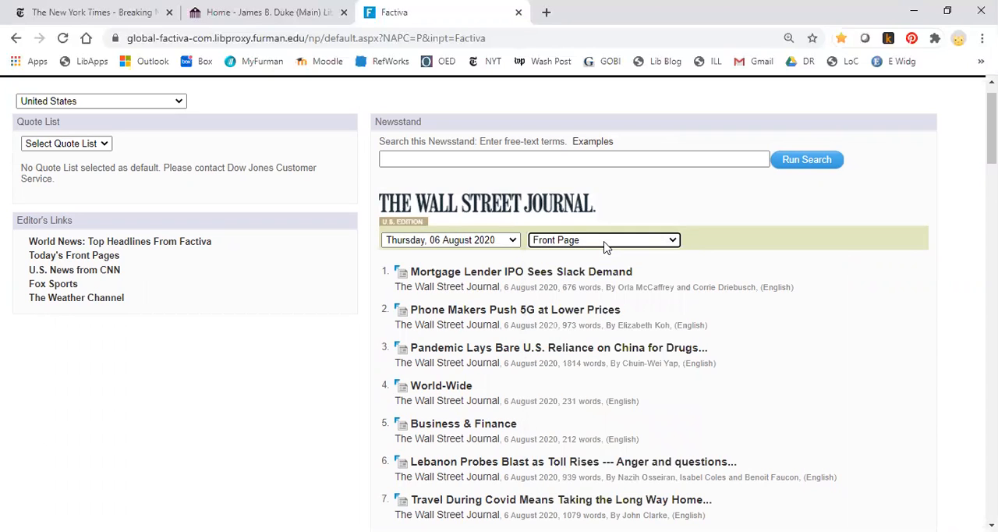
{"action": "mouse_move", "coordinate": [533, 307]}
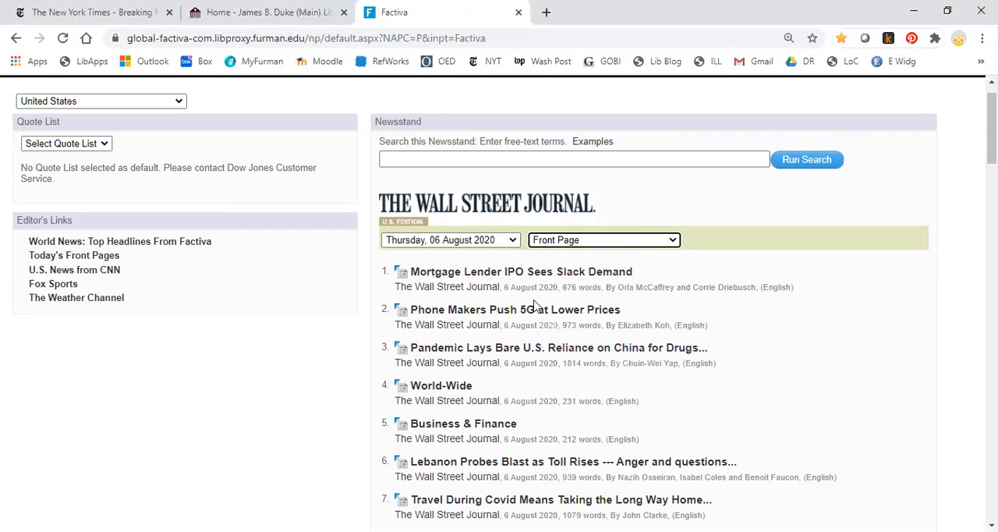
{"action": "mouse_move", "coordinate": [892, 350]}
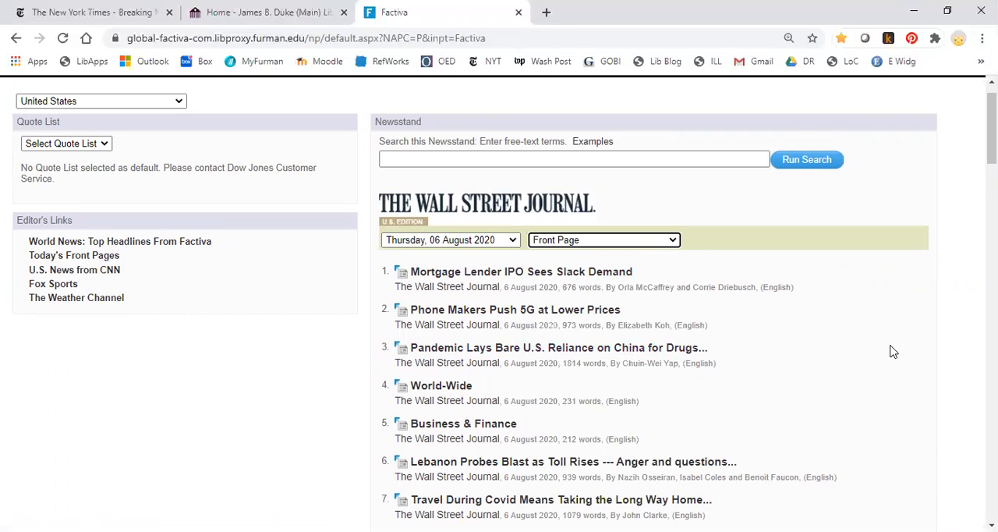
{"action": "mouse_move", "coordinate": [468, 279]}
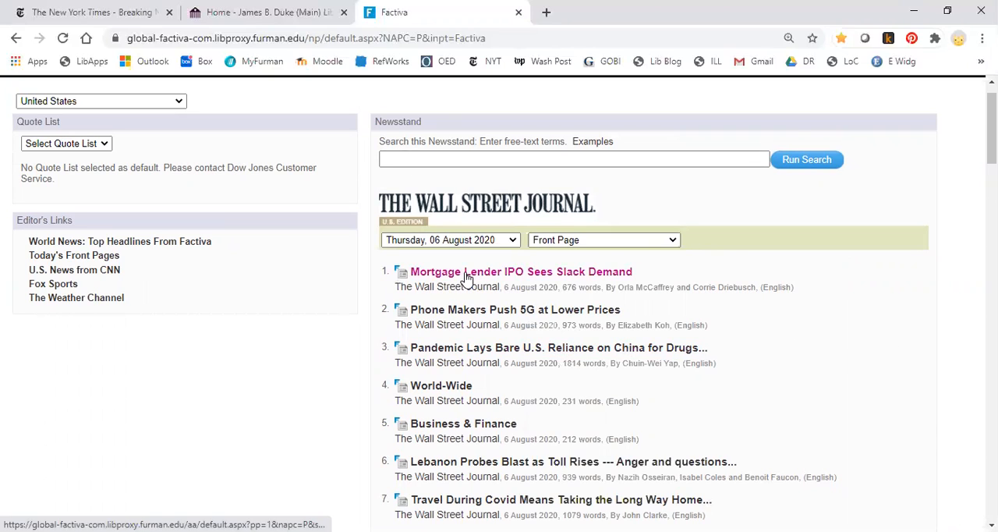
{"action": "left_click", "coordinate": [521, 271]}
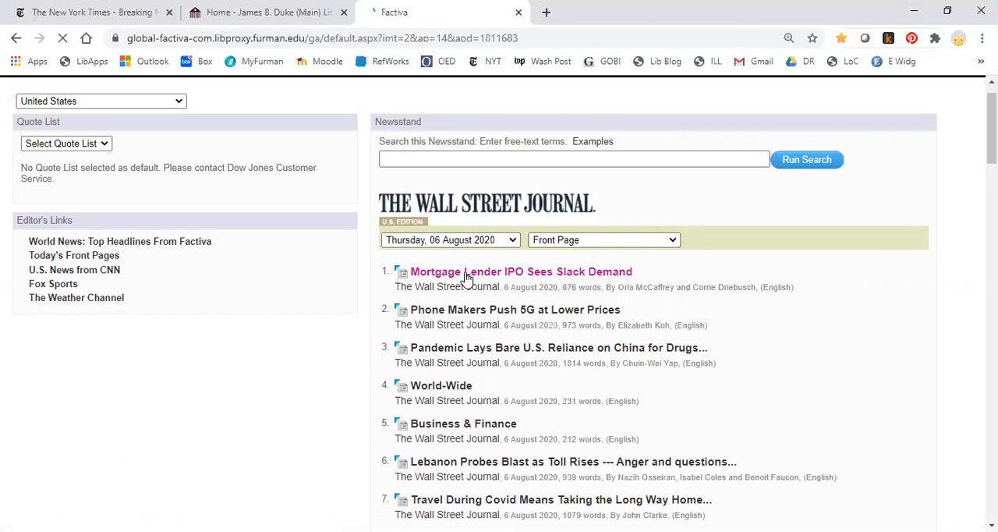
{"action": "left_click", "coordinate": [521, 271]}
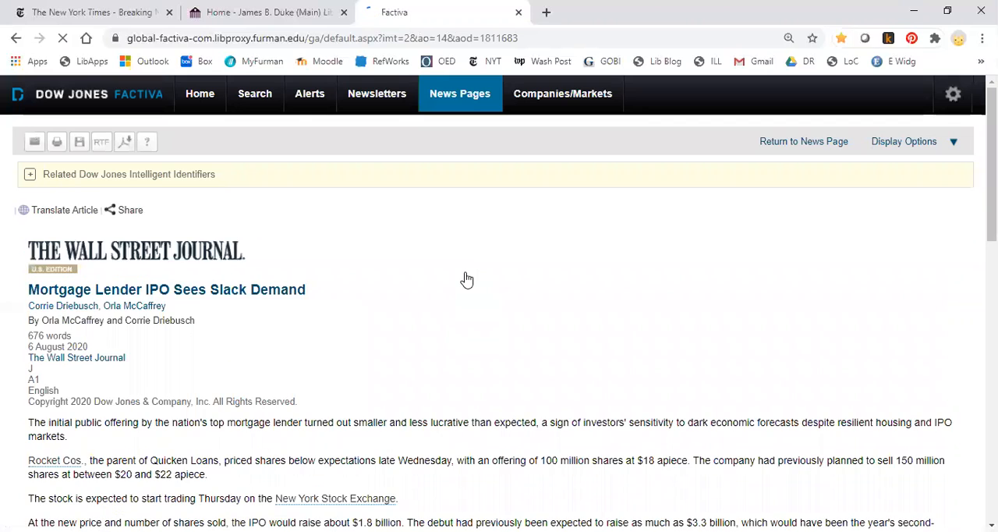